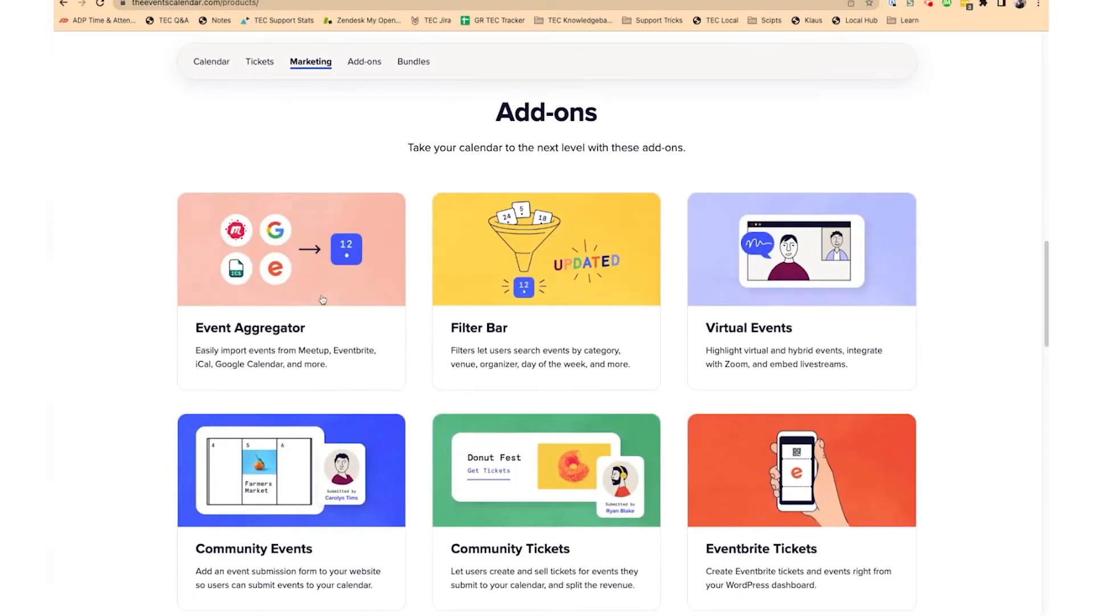
mouse_move(326, 303)
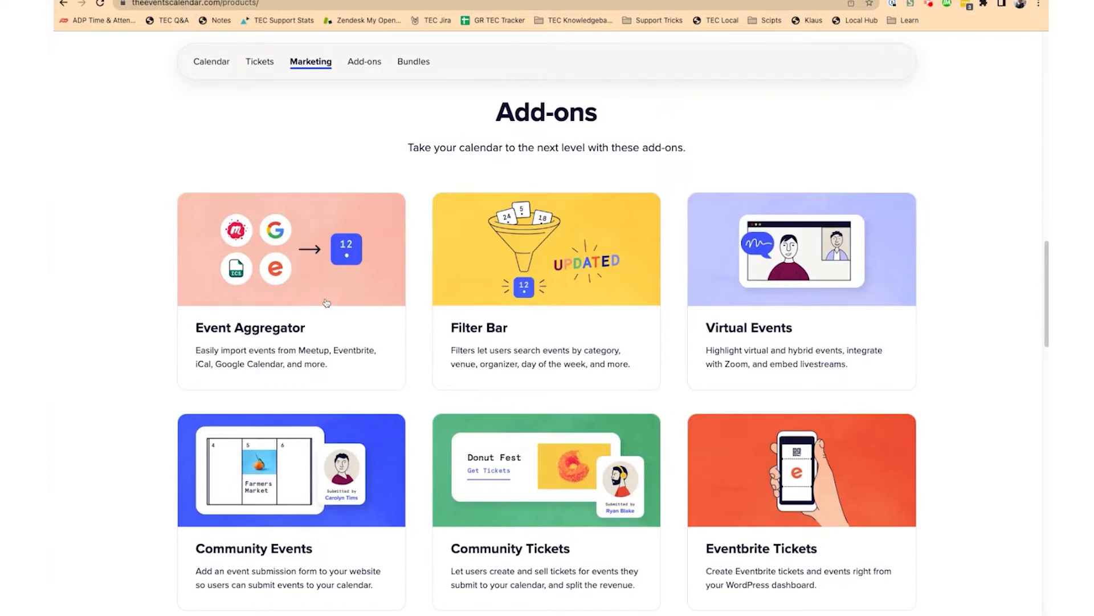
mouse_move(675, 40)
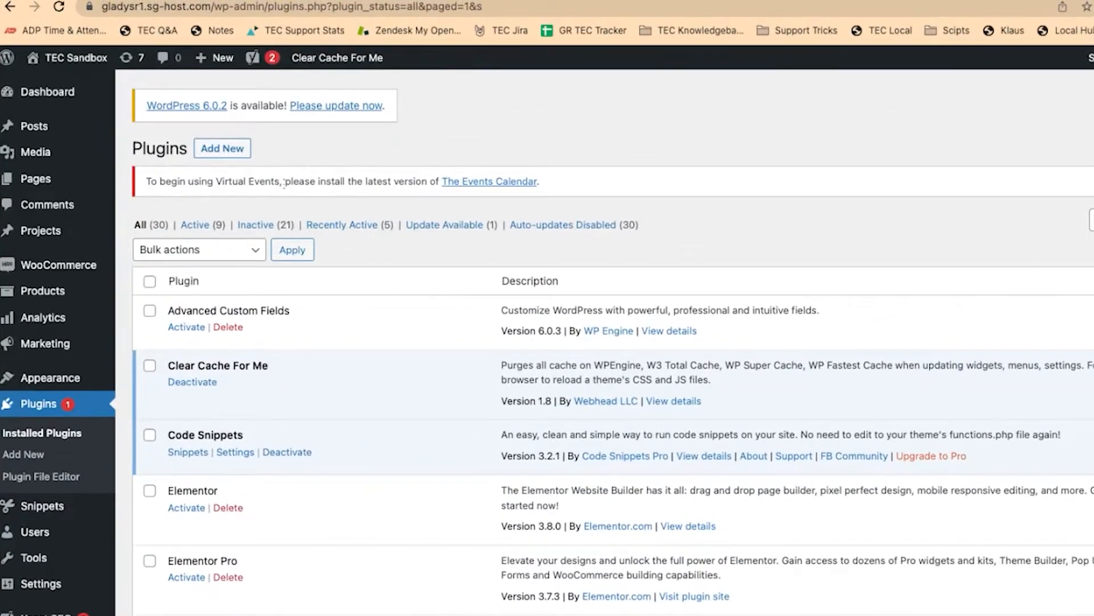
mouse_move(301, 541)
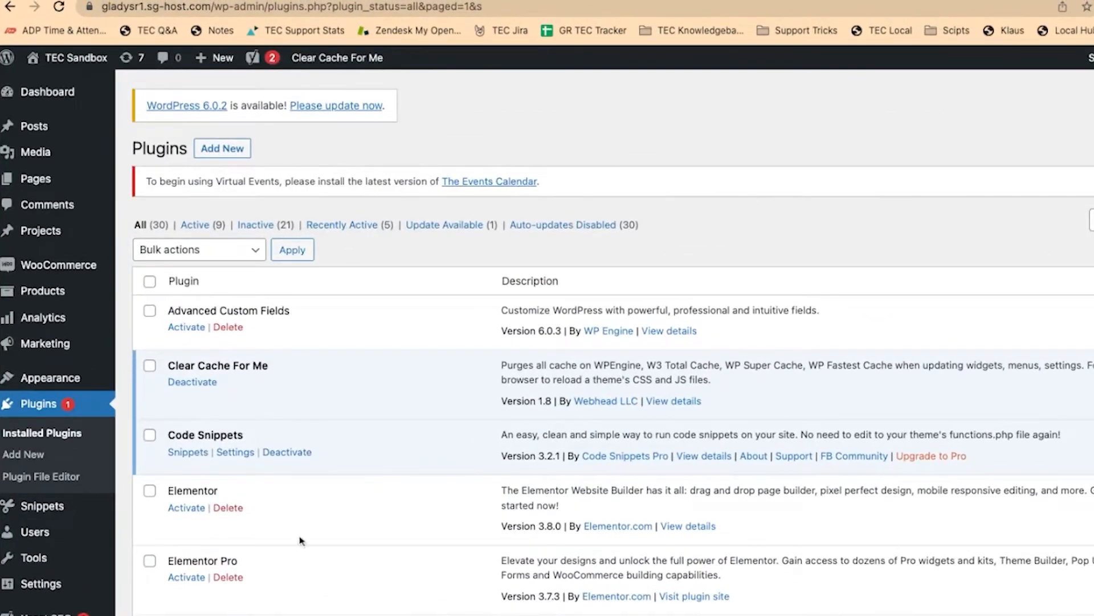
Go to Add Plugins and search the plugin directory for 'events'.
scroll(down, 3)
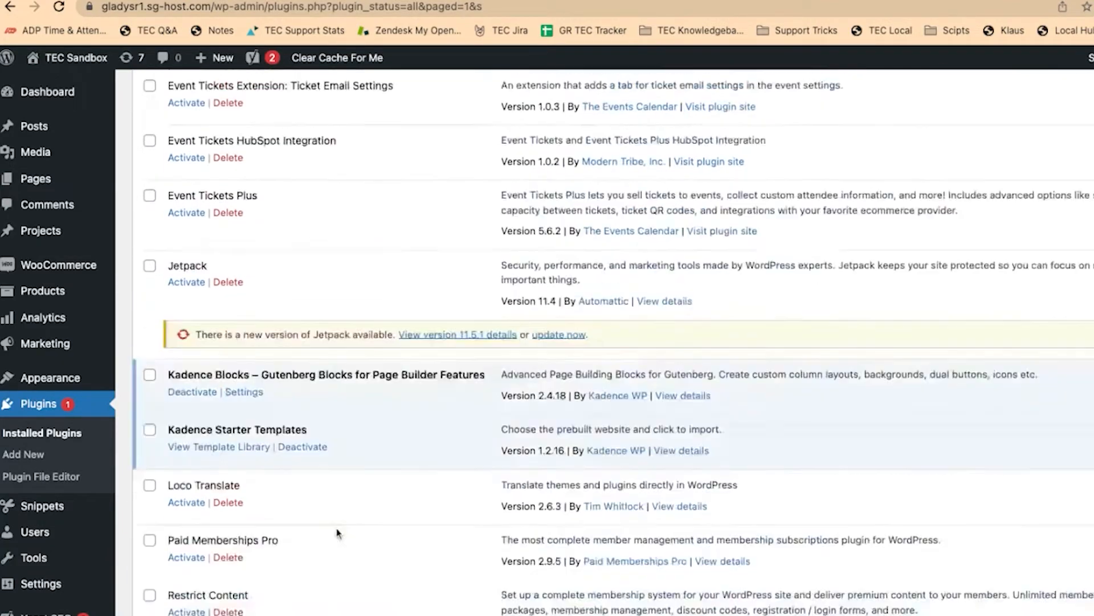
scroll(down, 3)
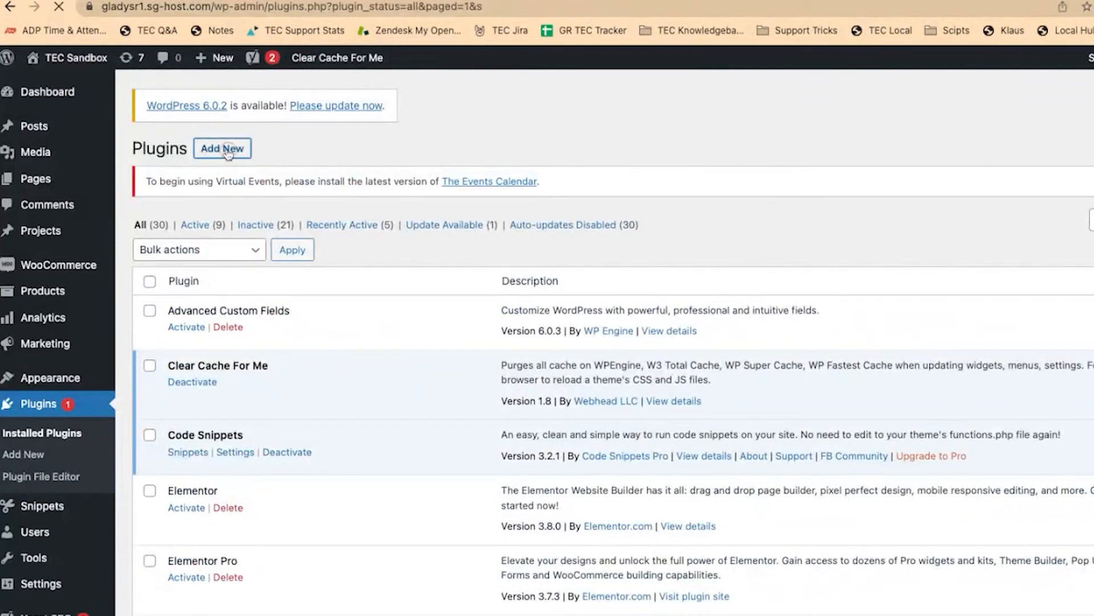
click(222, 148)
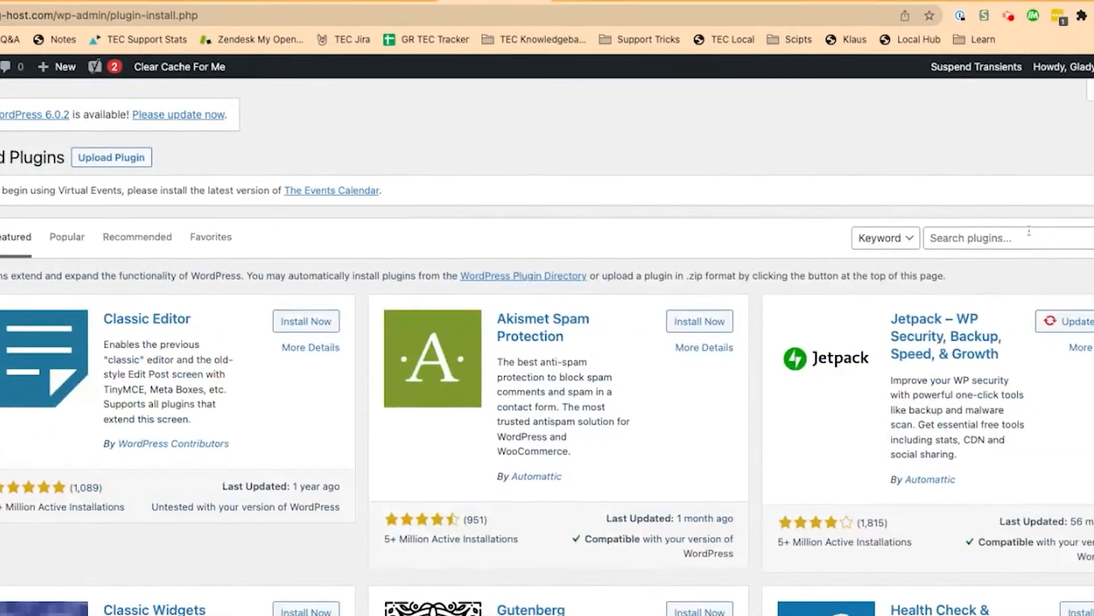
text(events)
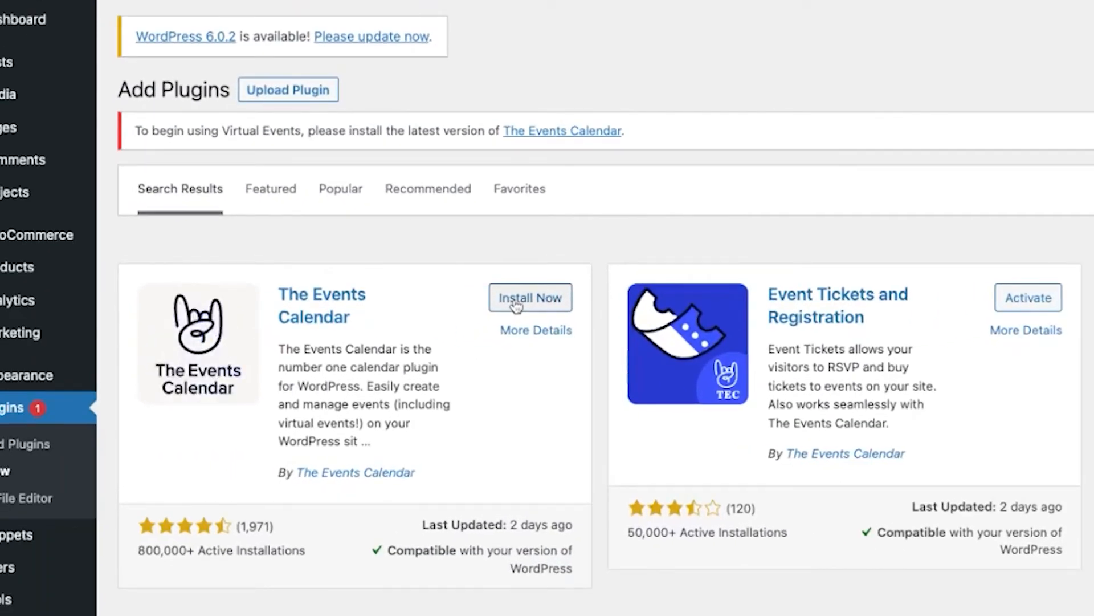
Install The Events Calendar from the results and activate it.
click(530, 298)
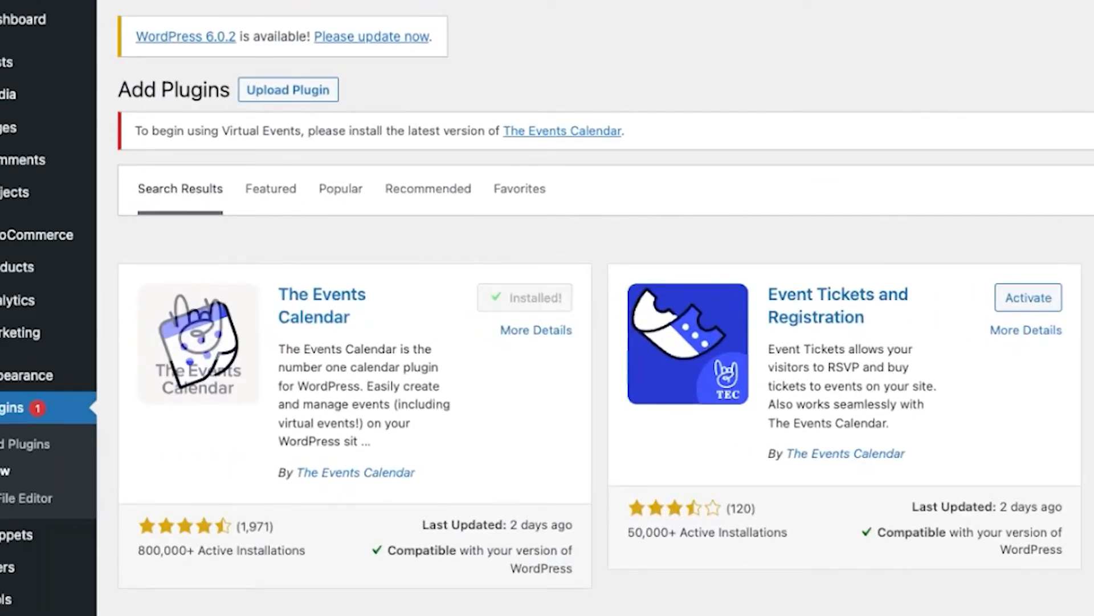
click(525, 298)
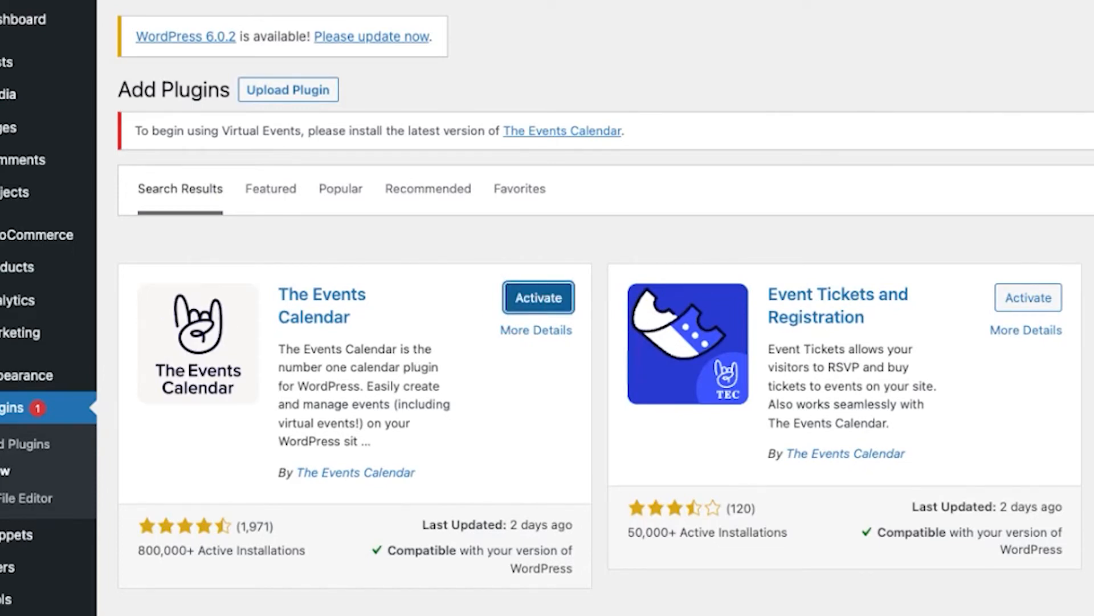
click(537, 297)
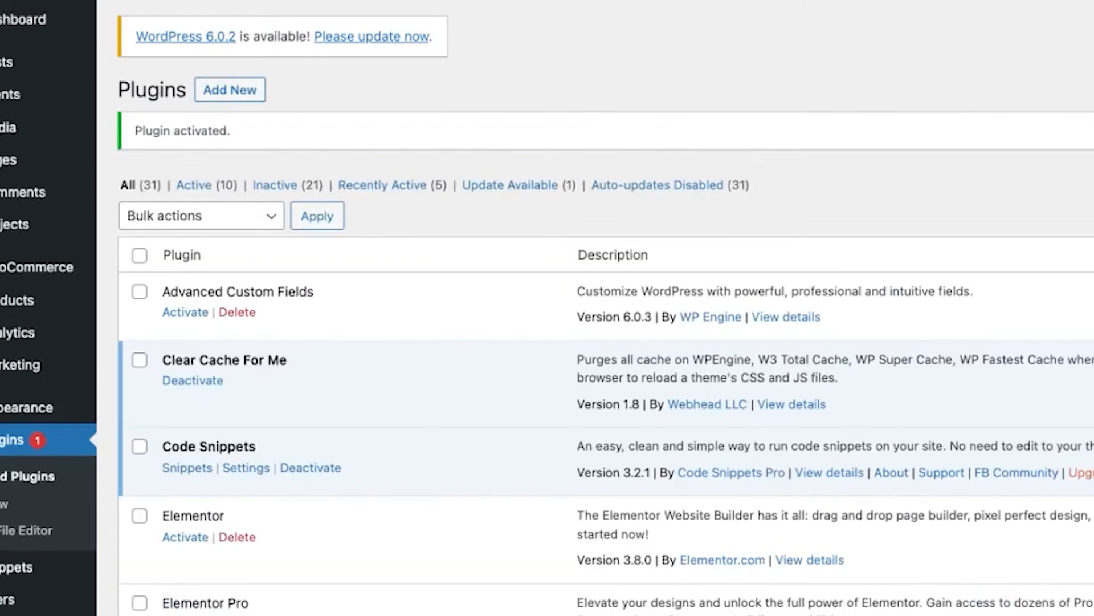
mouse_move(292, 136)
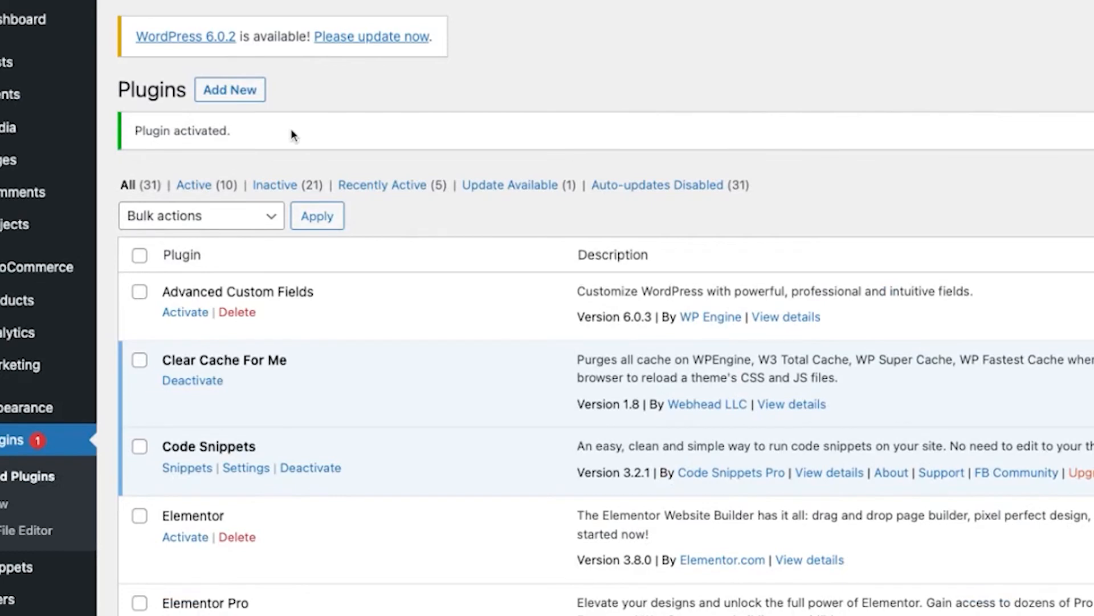
mouse_move(764, 147)
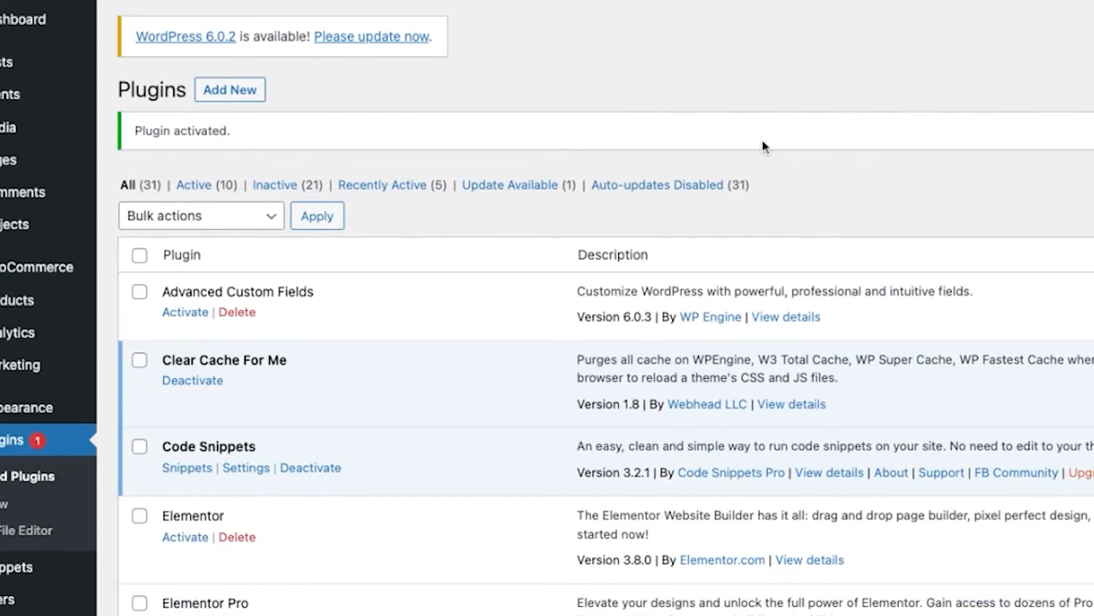